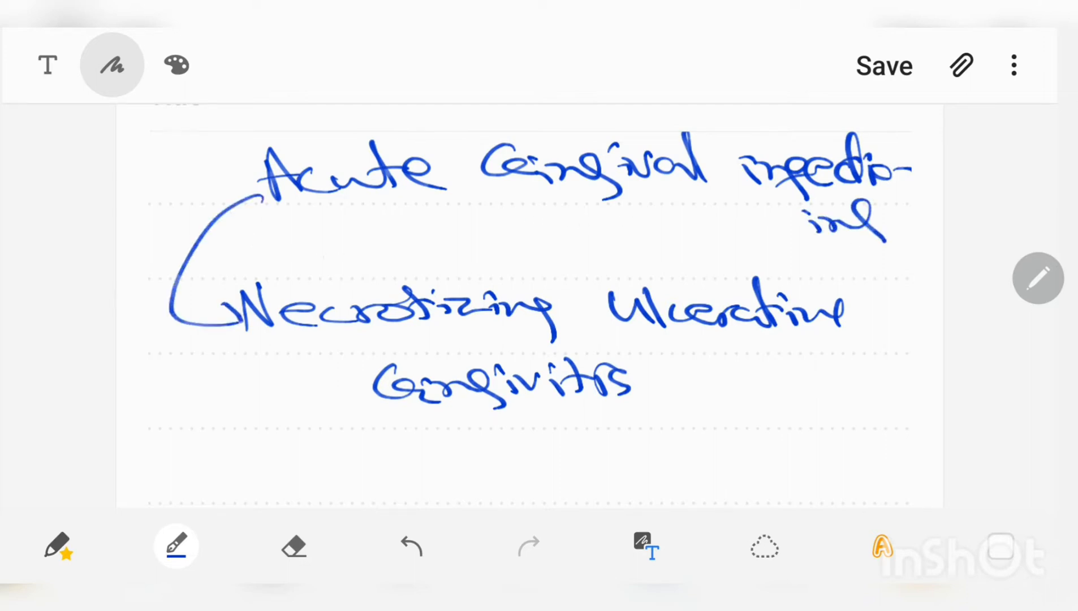
Scroll through the acute gingival infection branches down to Pericoronitis.
scroll("down", 3)
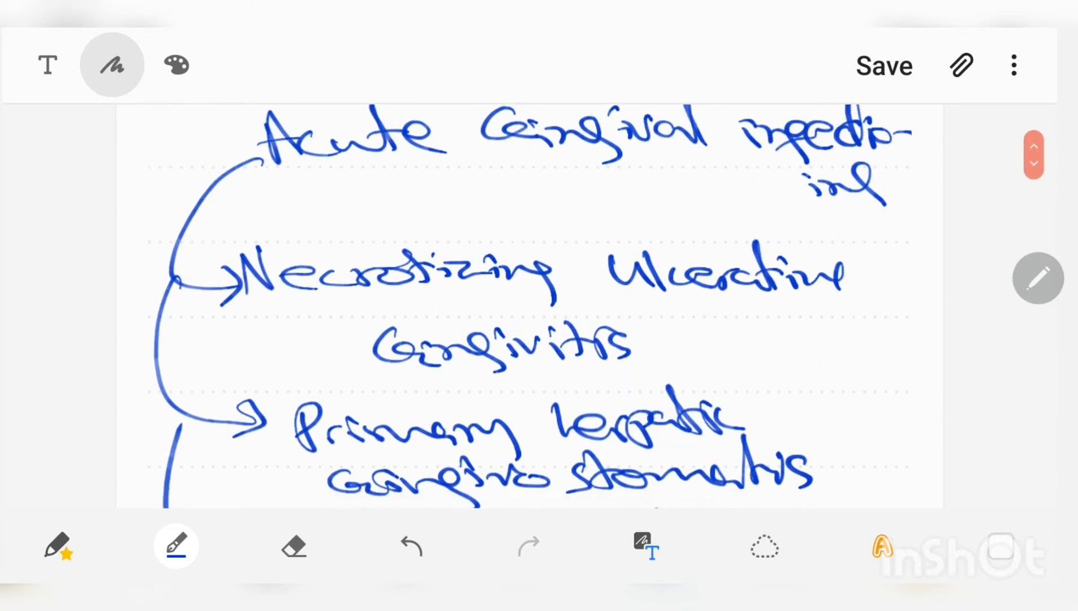
scroll("down", 3)
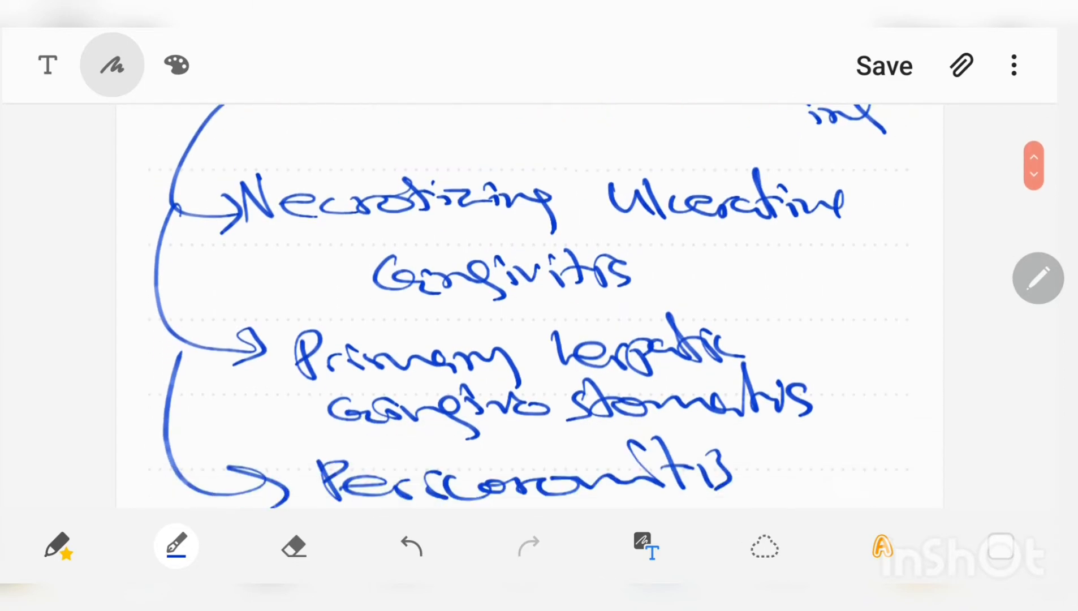
scroll("up", 3)
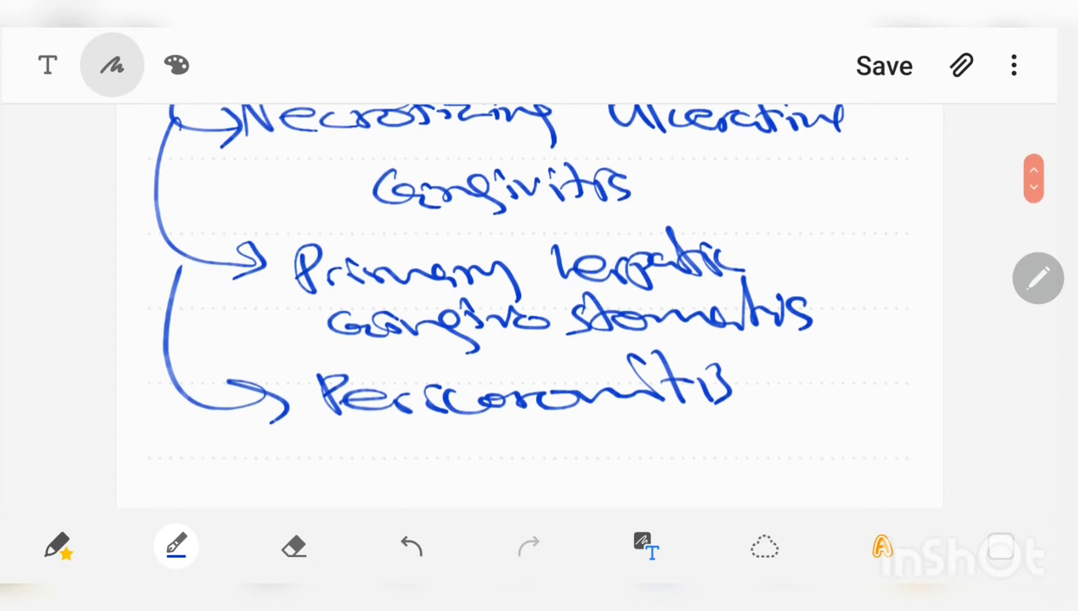
scroll("down", 3)
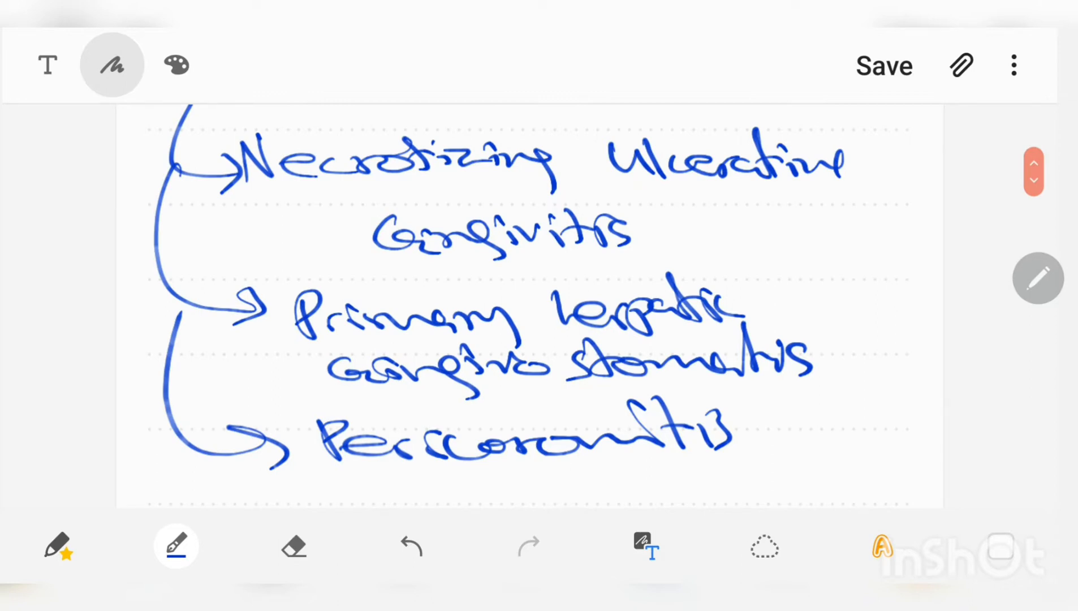
Scroll to the NUG heading and dismiss the handwriting recognition suggestion.
scroll("down", 3)
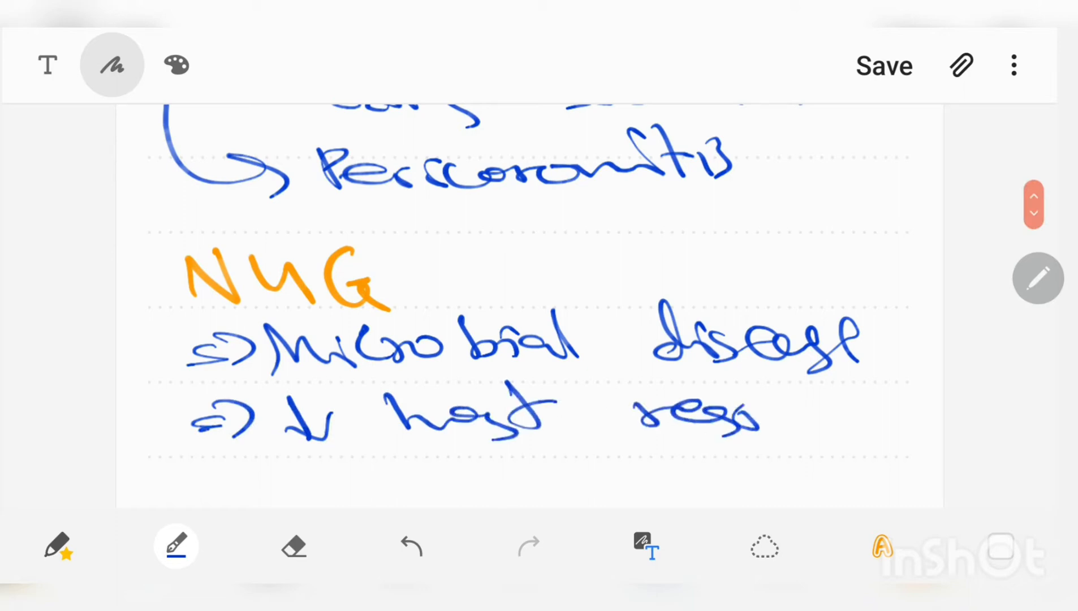
scroll("down", 3)
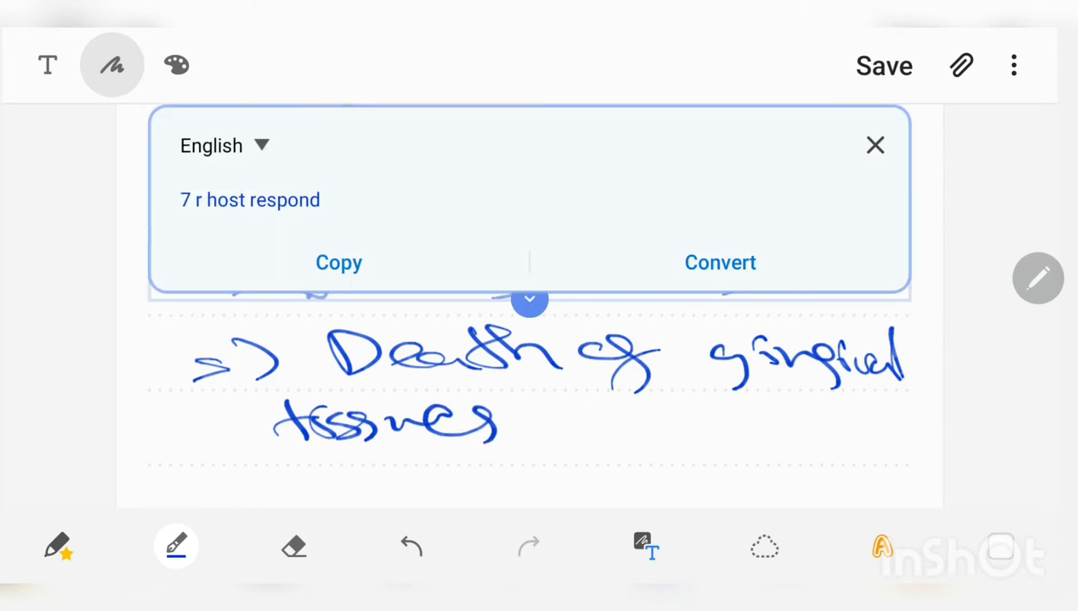
left_click(876, 144)
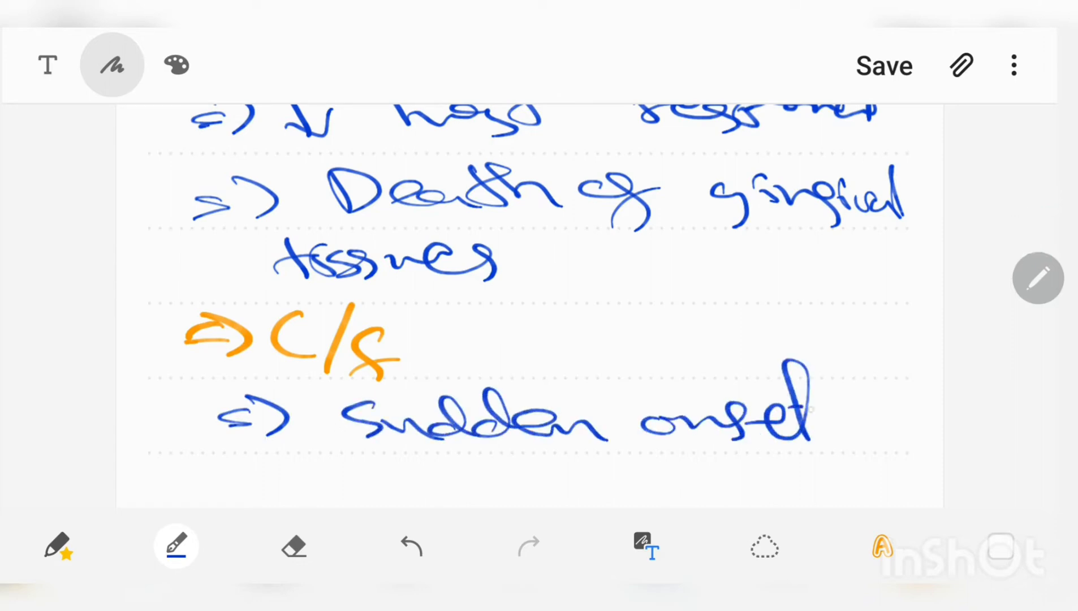
Scroll down the features list through nutrition and tobacco use to Stress.
scroll("down", 3)
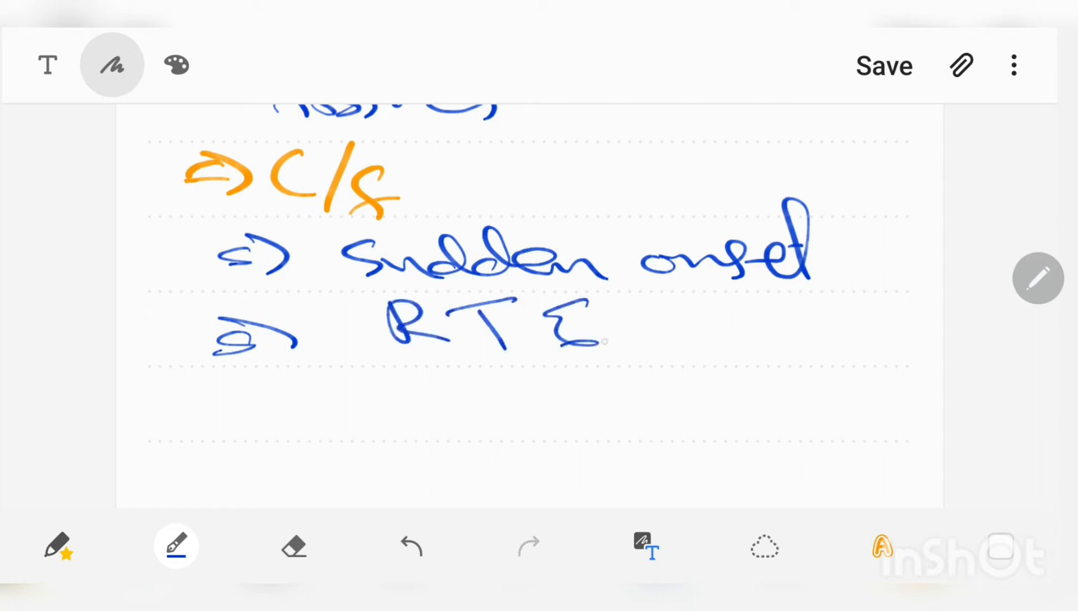
scroll("down", 3)
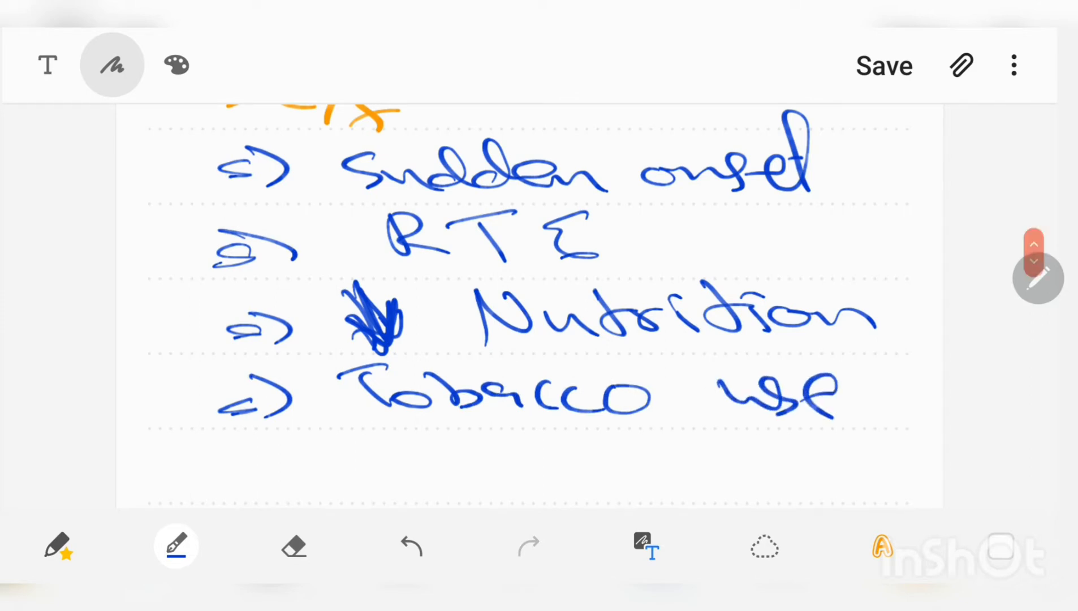
scroll("down", 3)
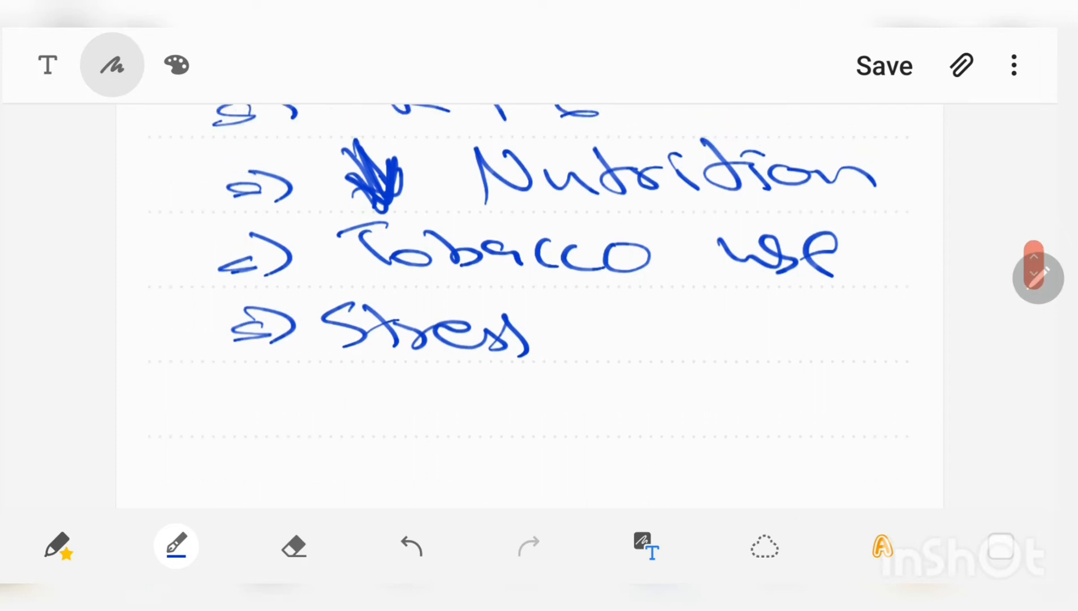
scroll("down", 3)
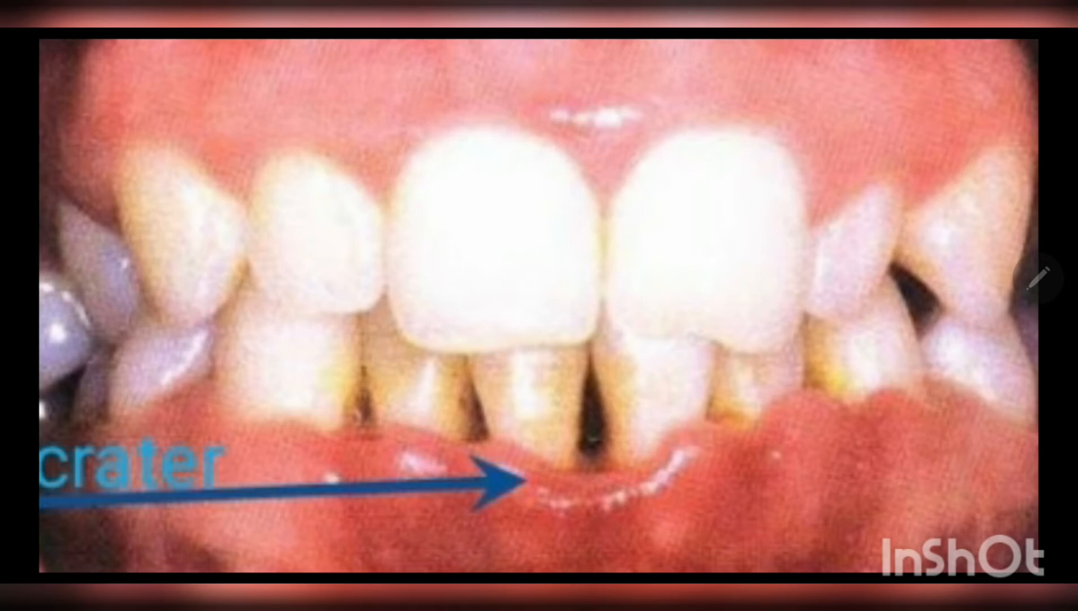
Bring the clinical gum photo with the crater arrow into view.
left_click(539, 306)
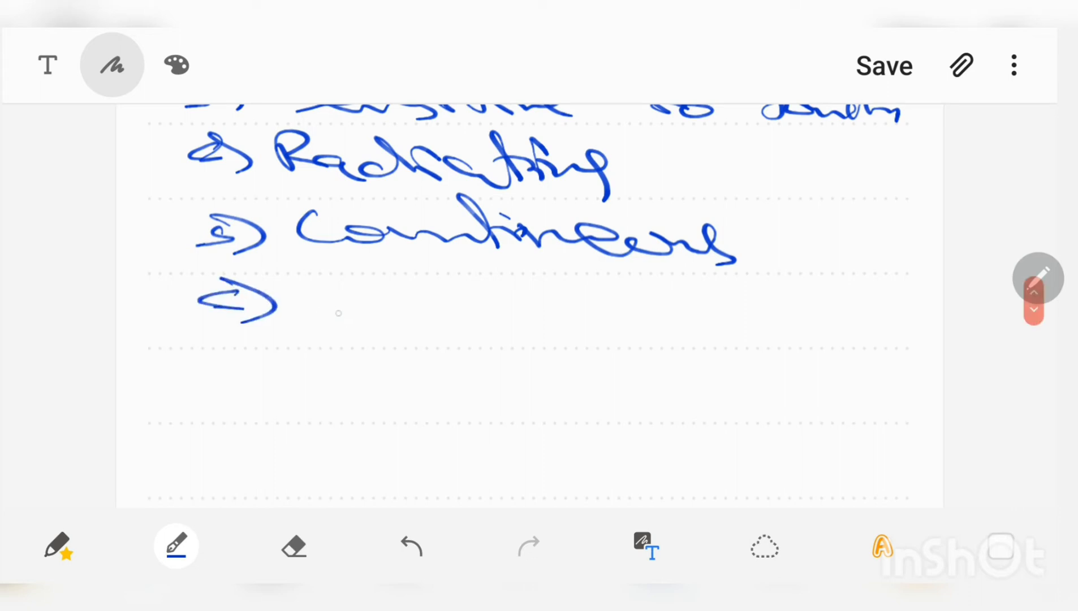
Pen a new arrow bullet after Continuous in the signs and symptoms list.
left_click_drag(317, 255, 358, 304)
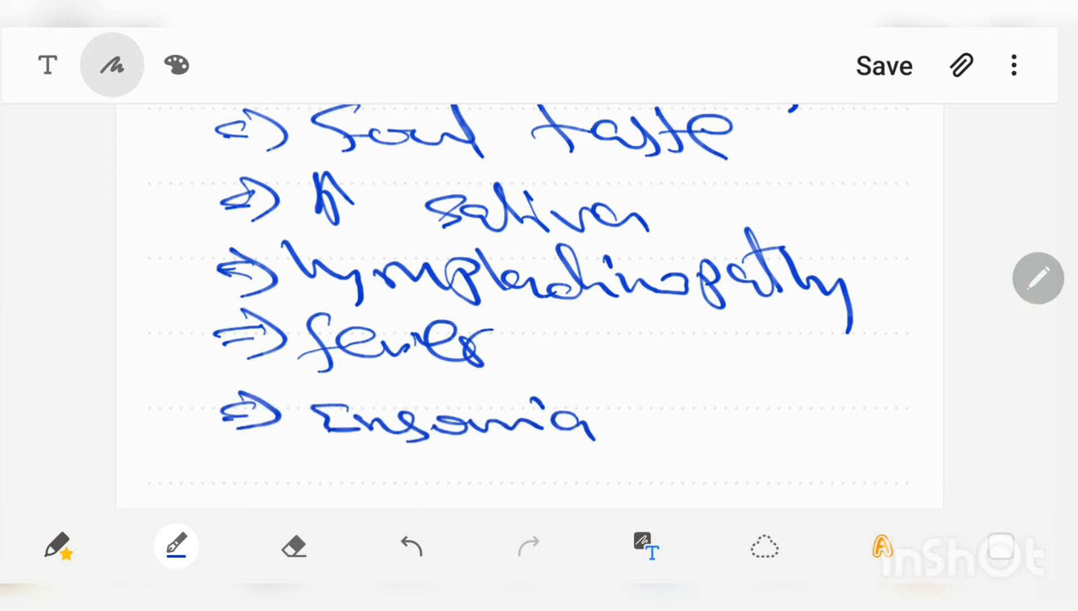
Scroll the signs and symptoms list down past Insomnia to the GIT disorder entry.
scroll("down", 3)
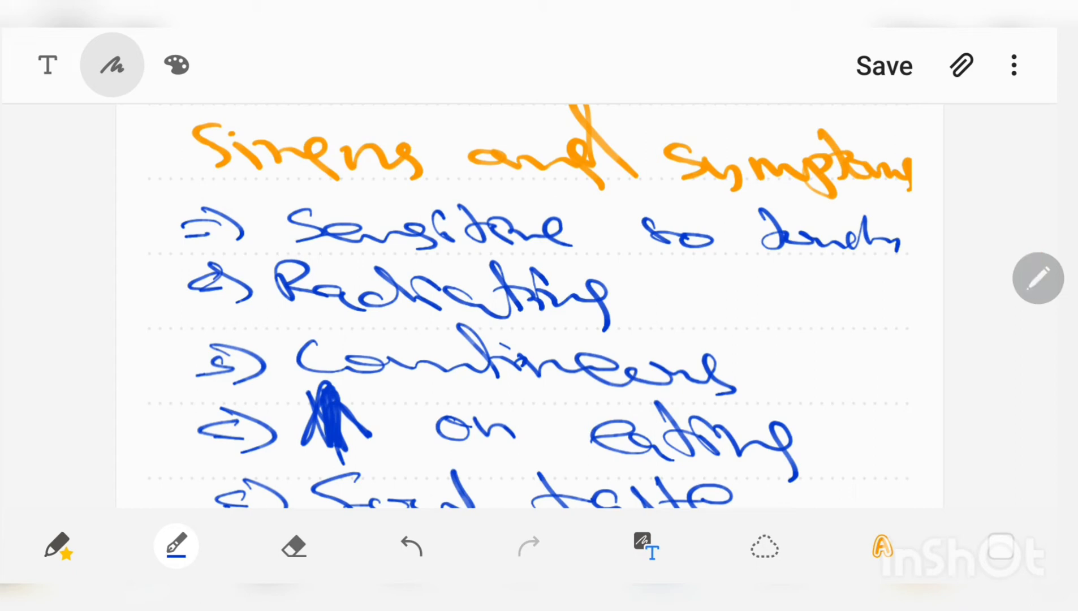
scroll("down", 3)
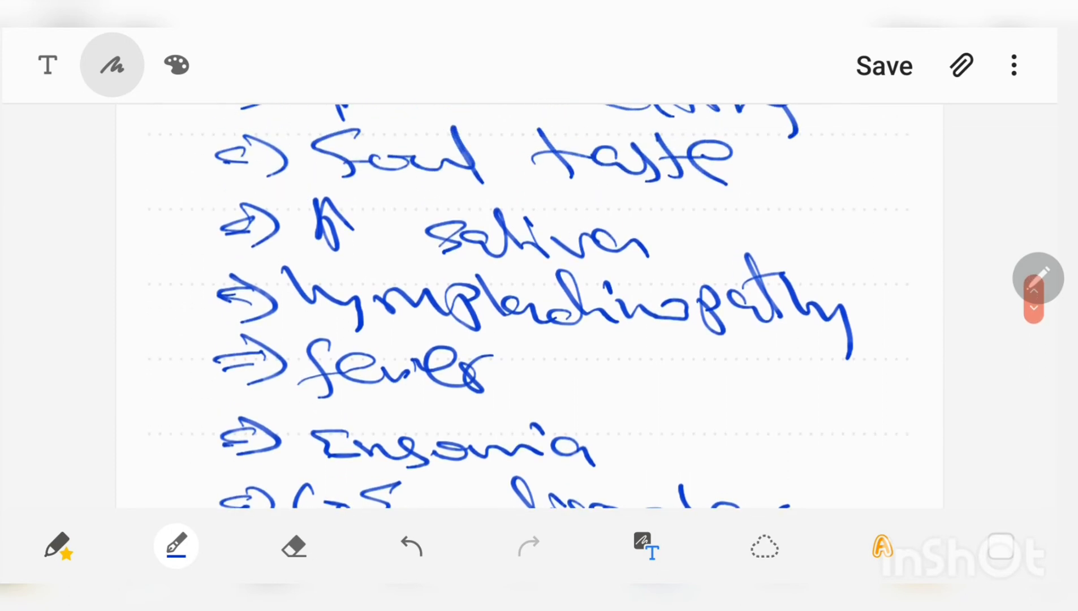
left_click(1034, 299)
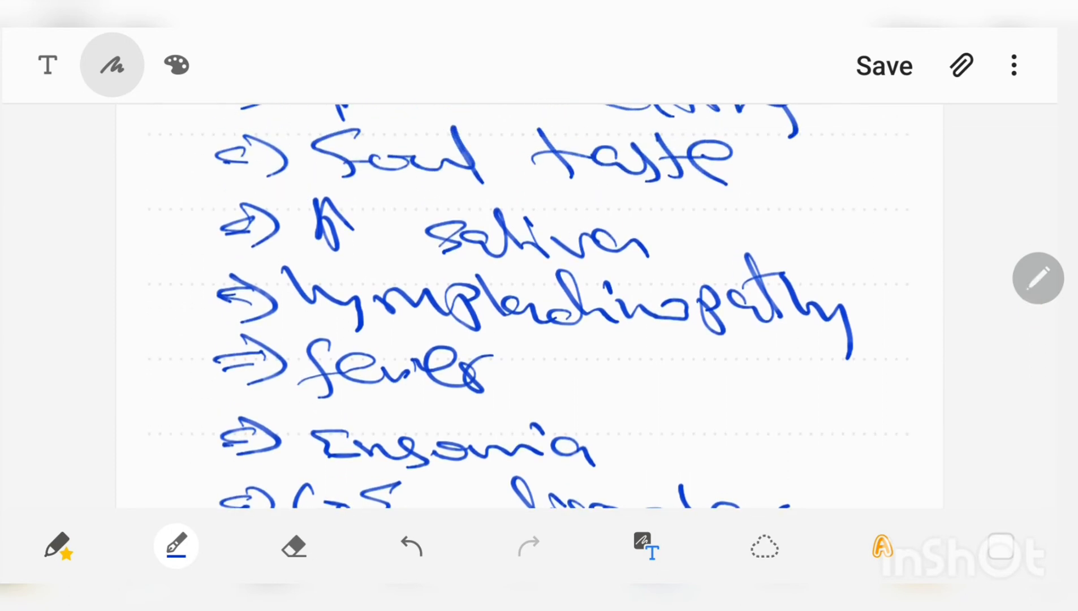
scroll("down", 3)
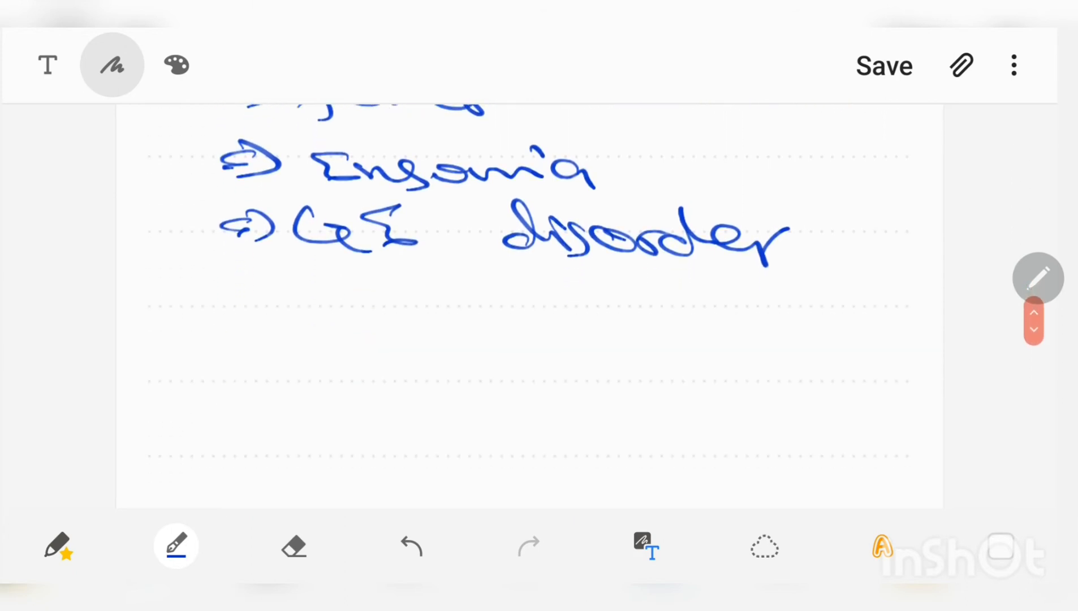
Write the NUG progression chain in blue, ending with the arrow to systemic complications.
scroll("up", 3)
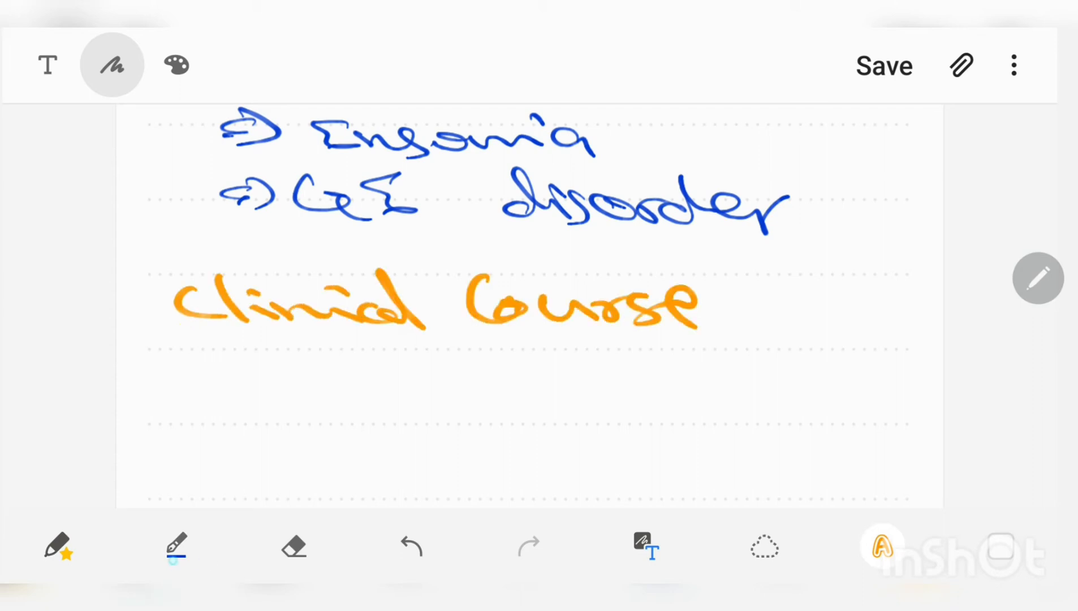
left_click(176, 547)
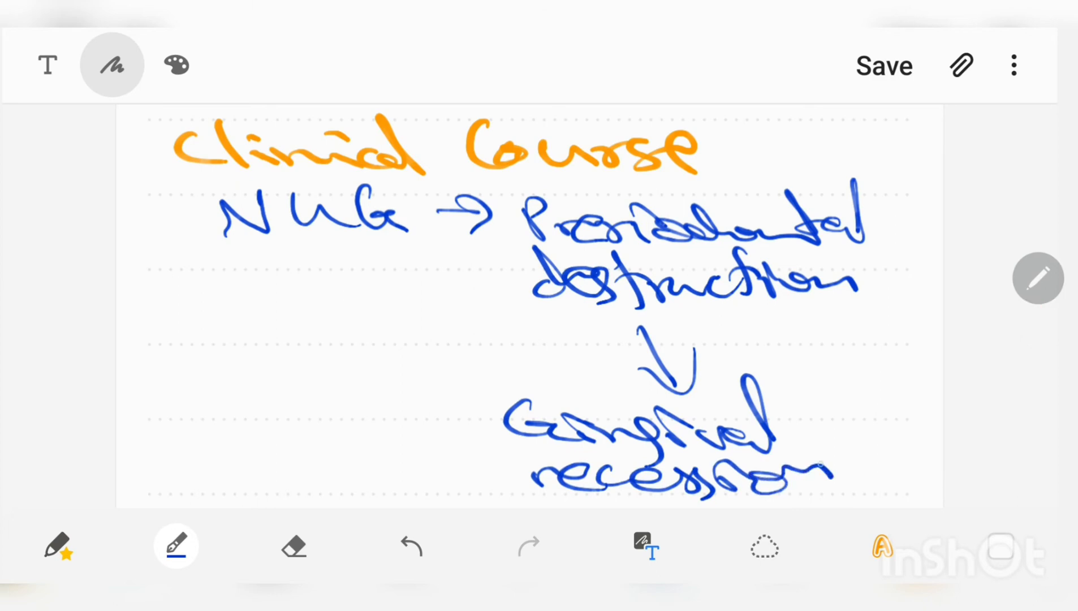
scroll("down", 3)
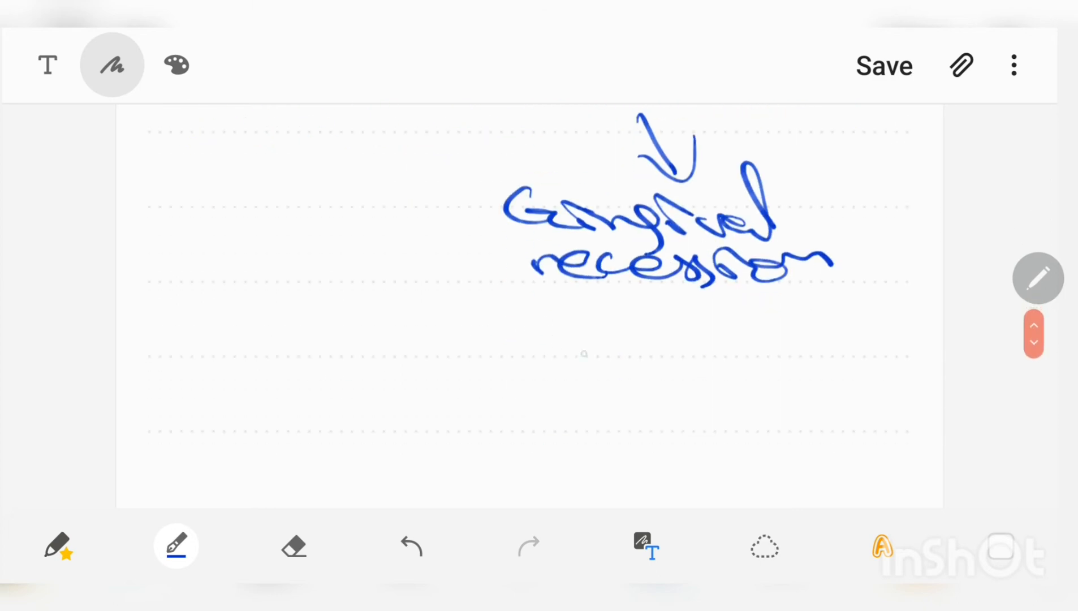
left_click_drag(605, 310, 447, 406)
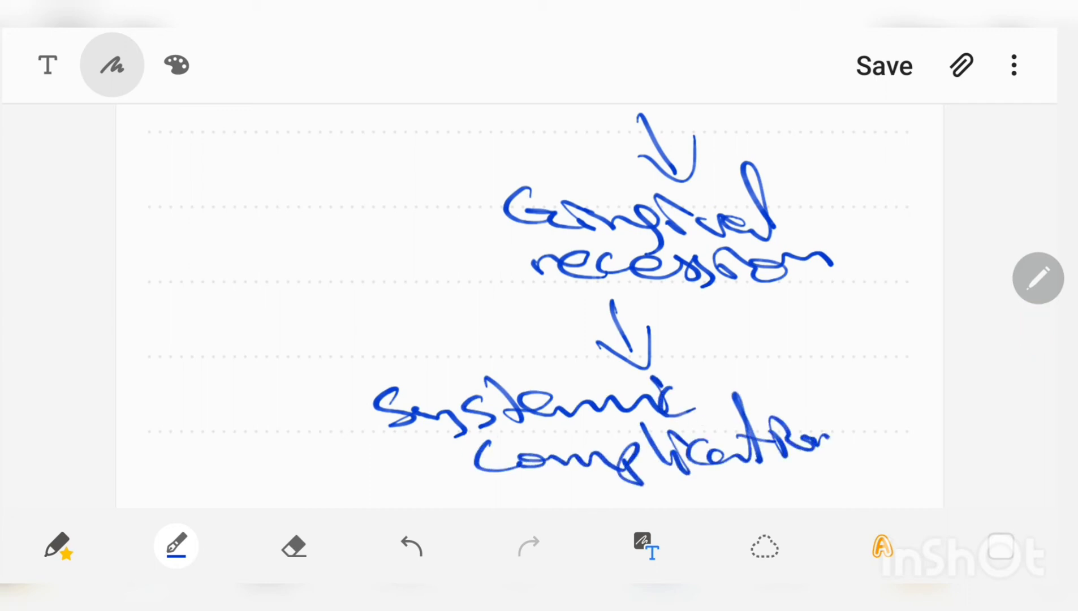
scroll("down", 3)
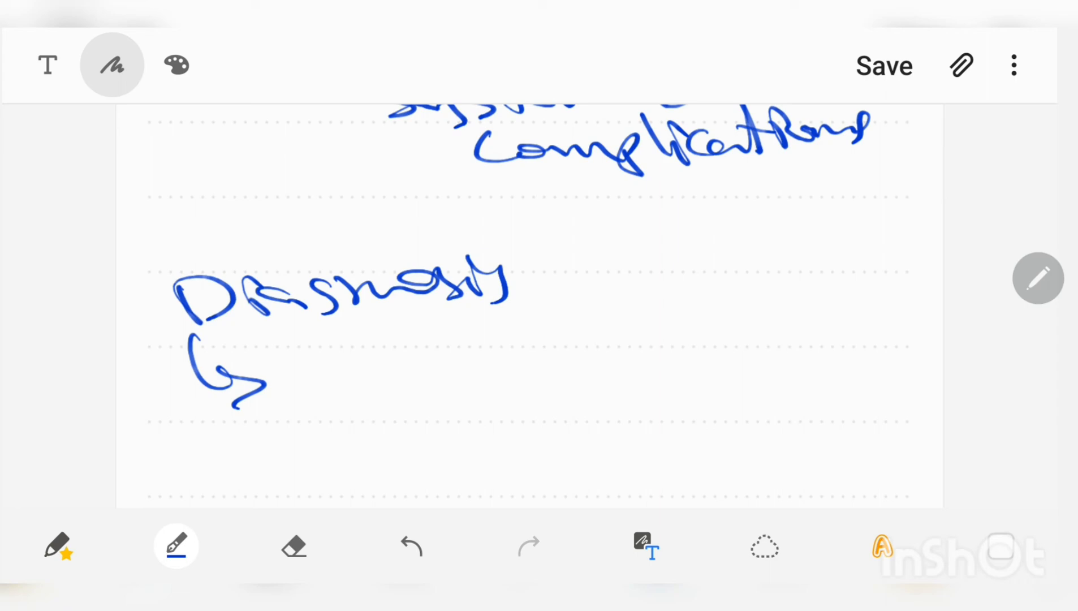
Handwrite the arrow under Diagnosis pointing to Biopsy.
scroll("up", 3)
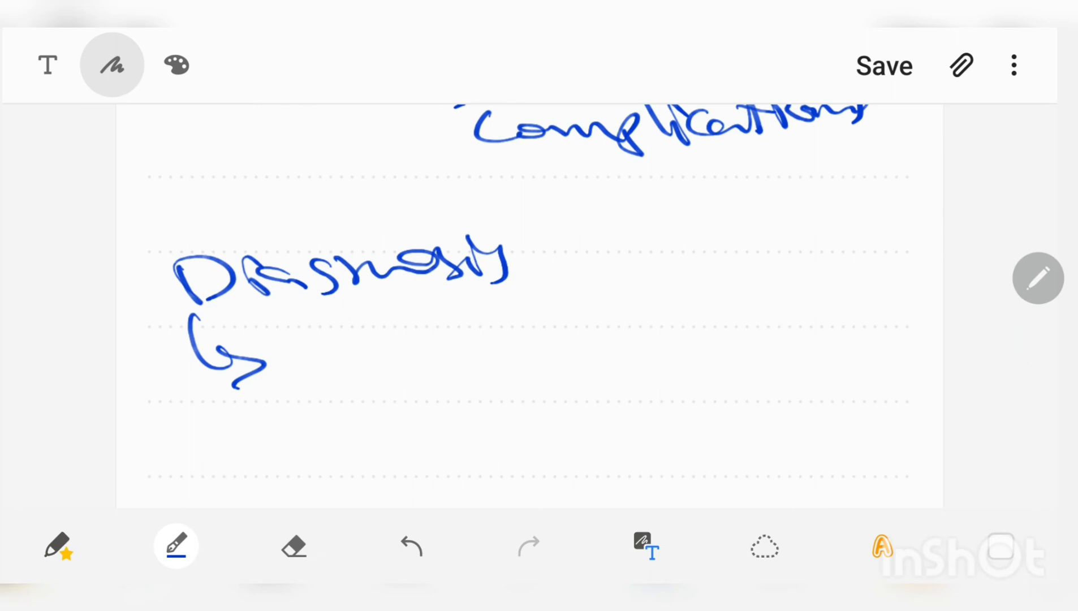
scroll("down", 3)
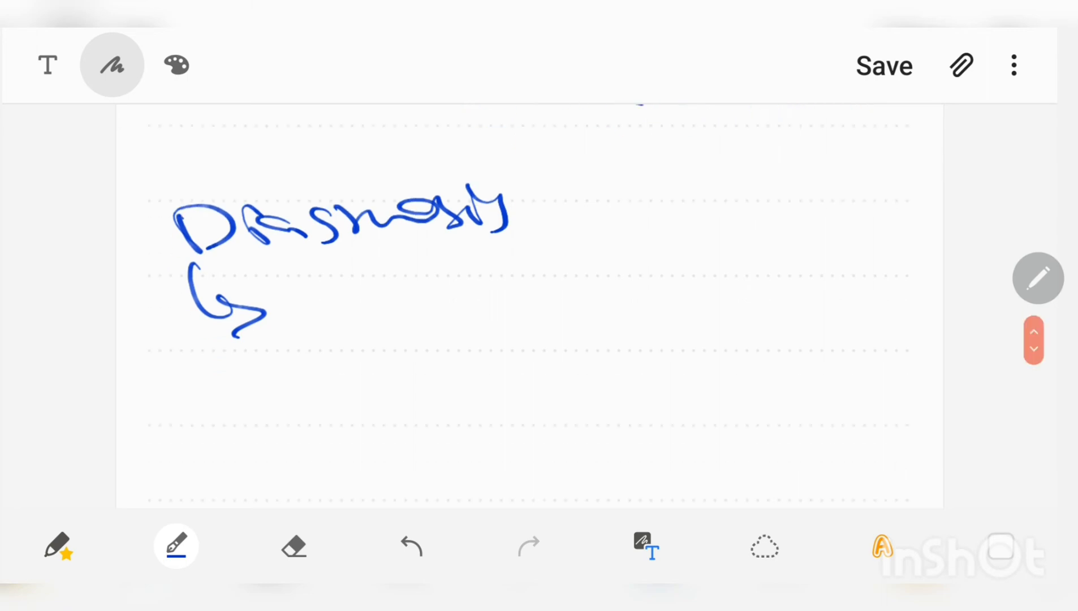
scroll("up", 3)
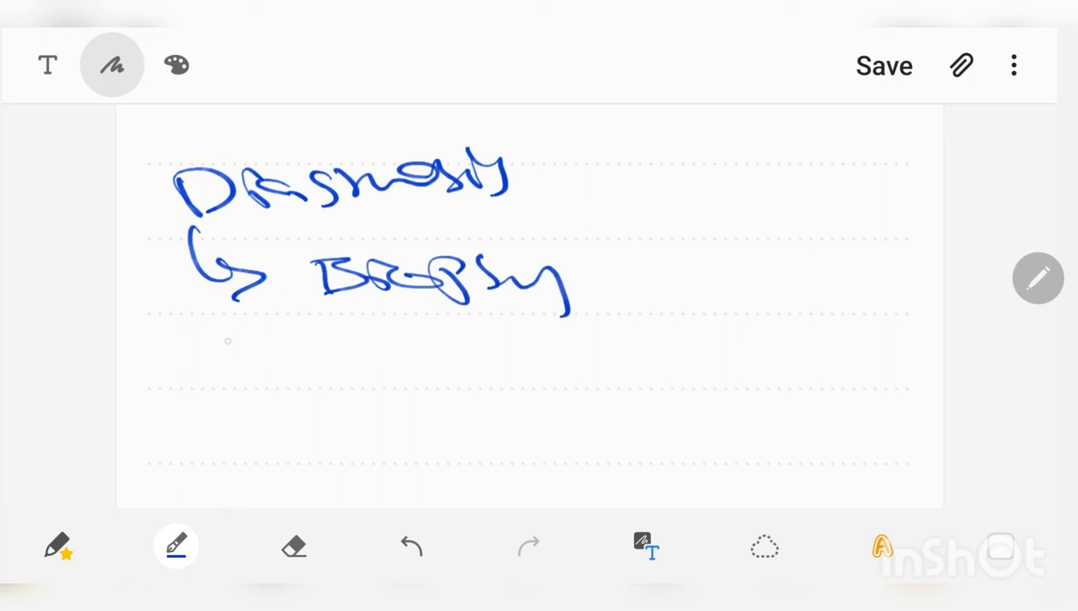
left_click_drag(206, 289, 413, 357)
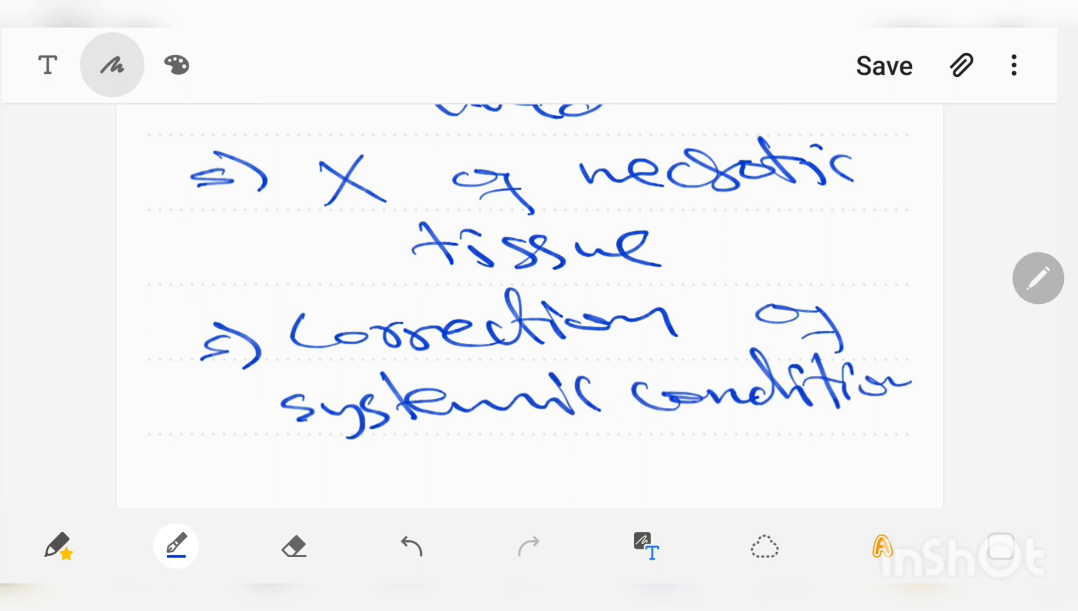
Finish the treatment list with chlorhexidine and gingivoplasty, then scroll back to the top.
scroll("down", 3)
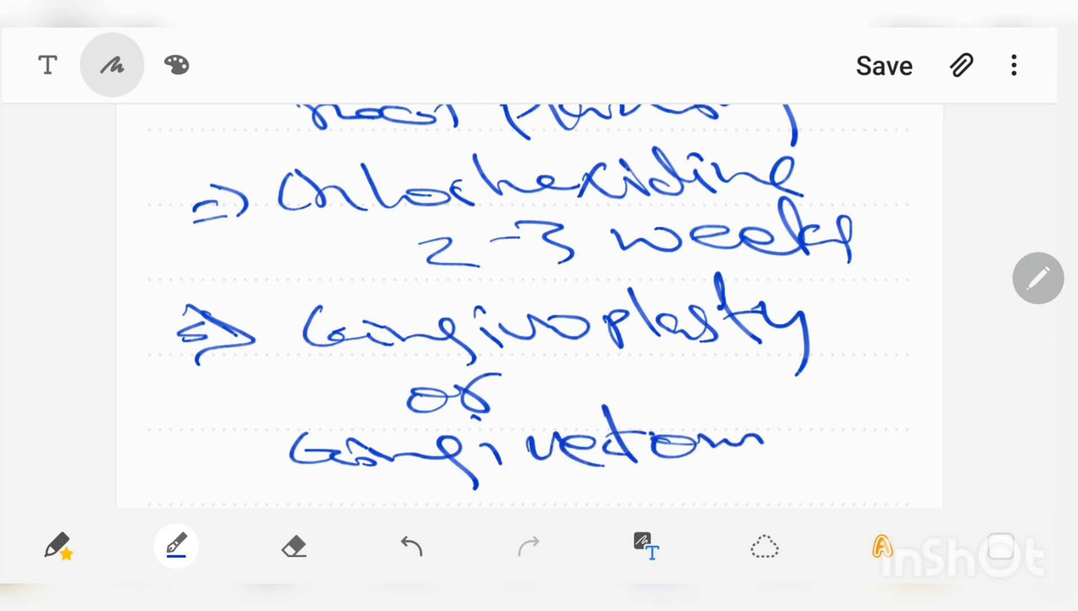
scroll("up", 3)
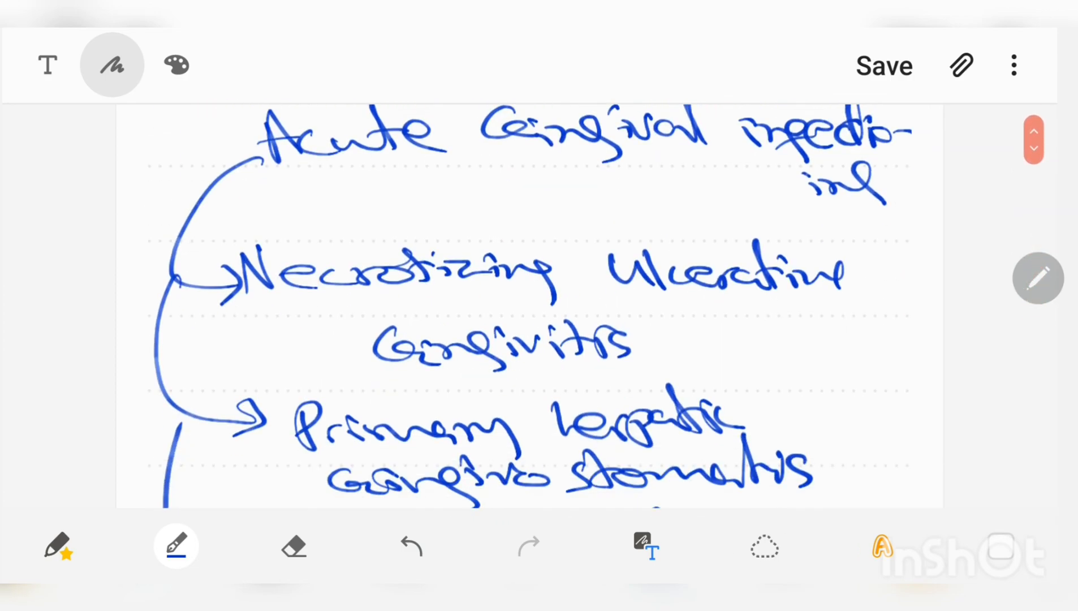
scroll("down", 3)
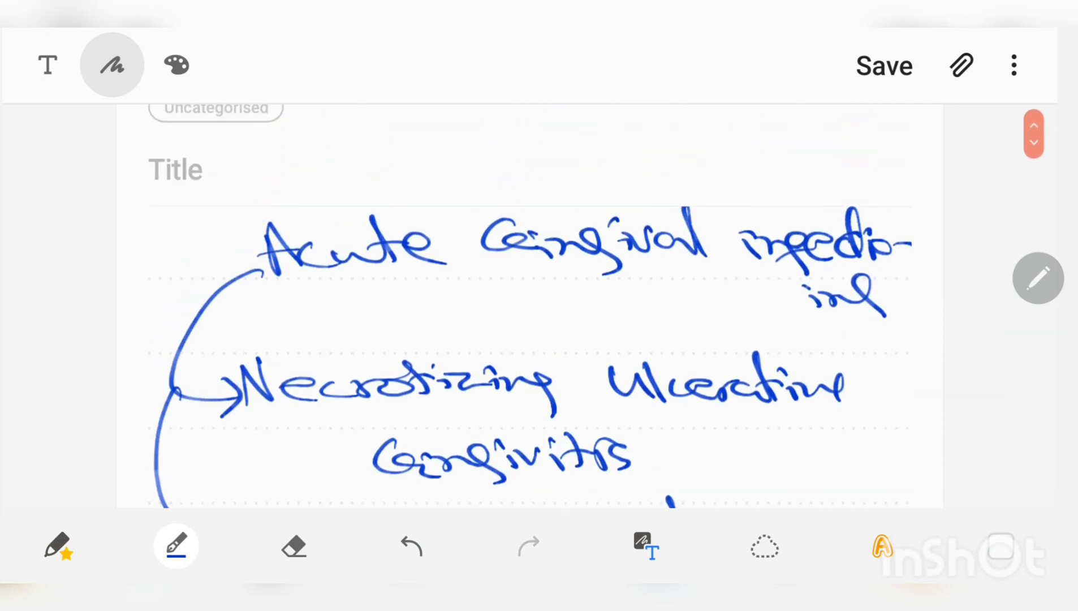
scroll("down", 3)
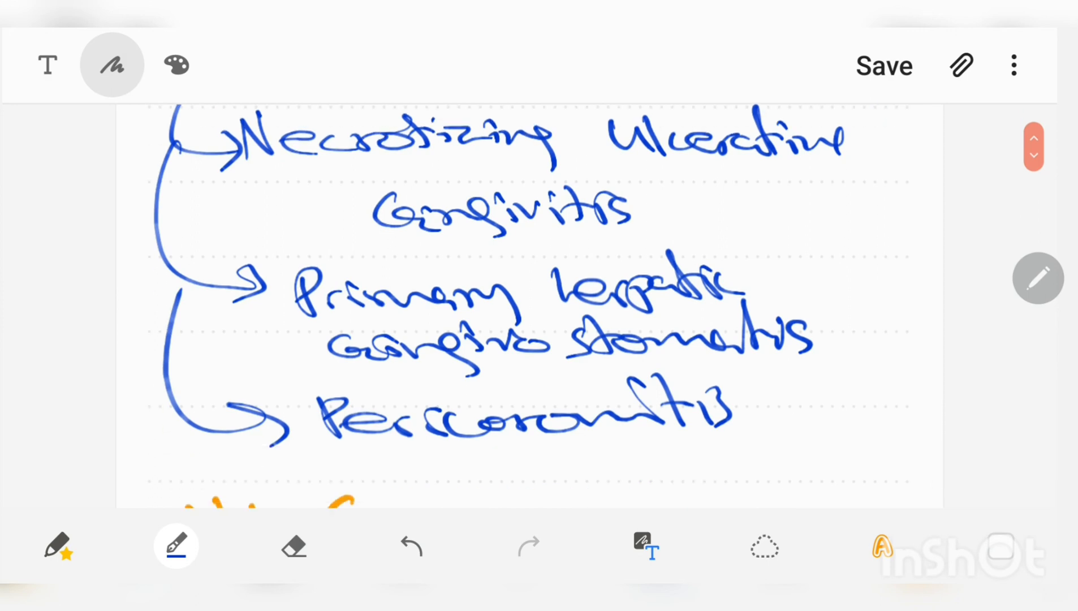
scroll("down", 3)
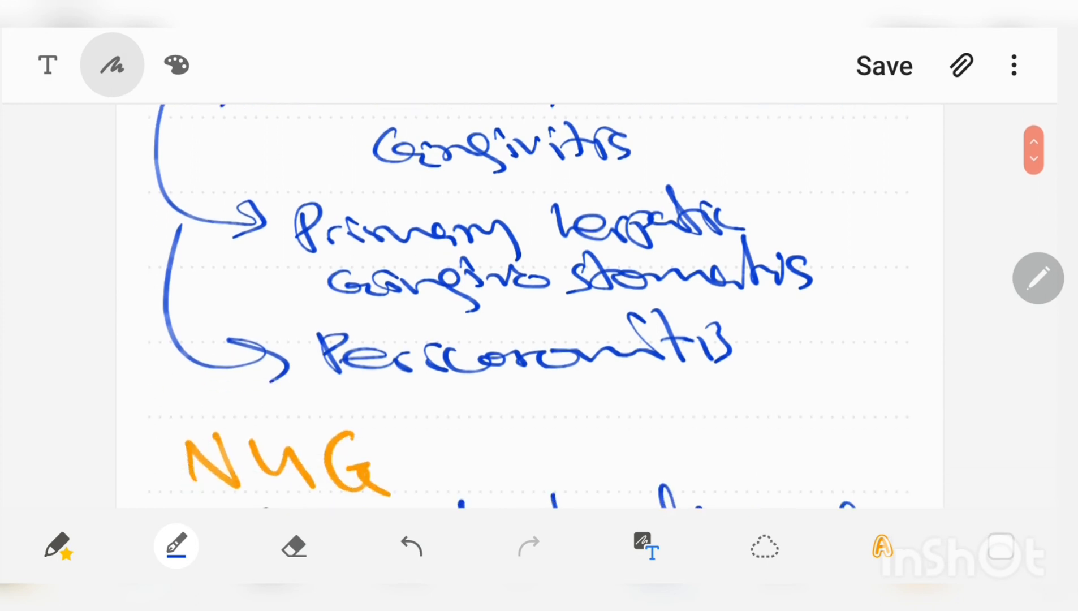
scroll("down", 3)
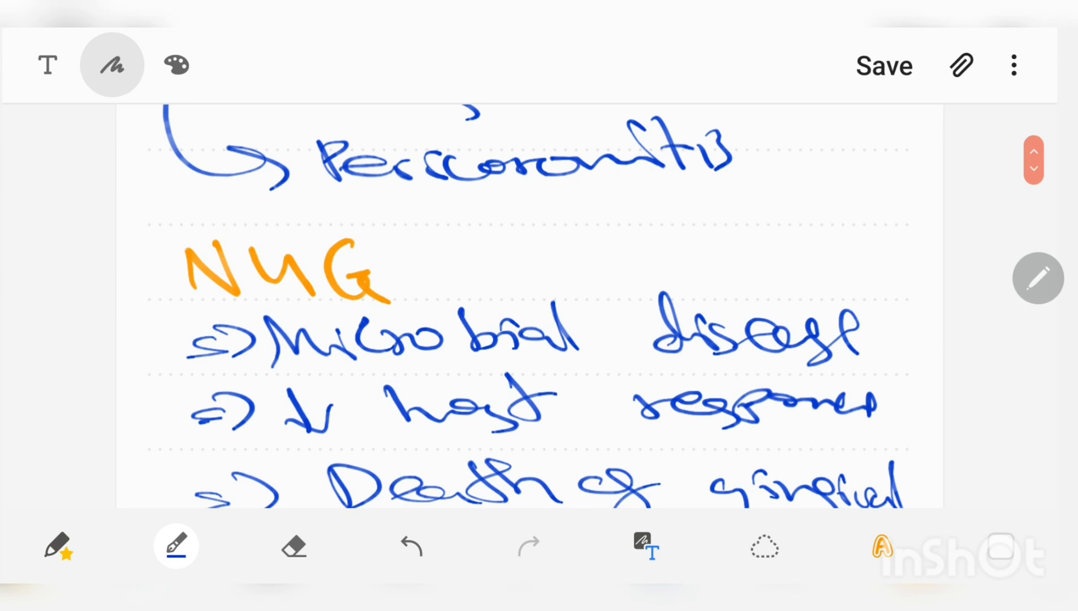
left_click(1033, 158)
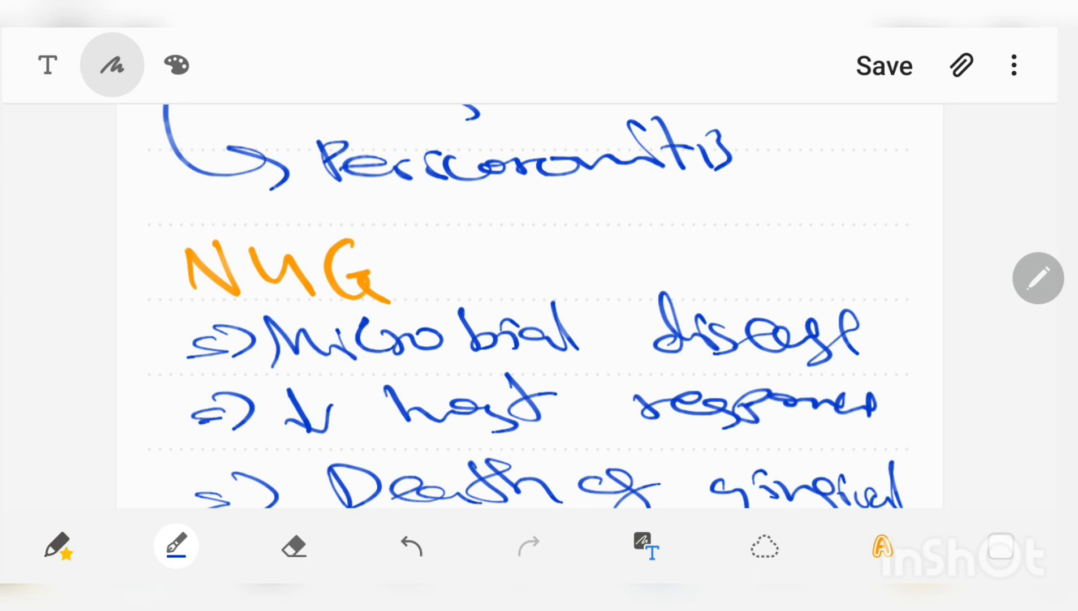